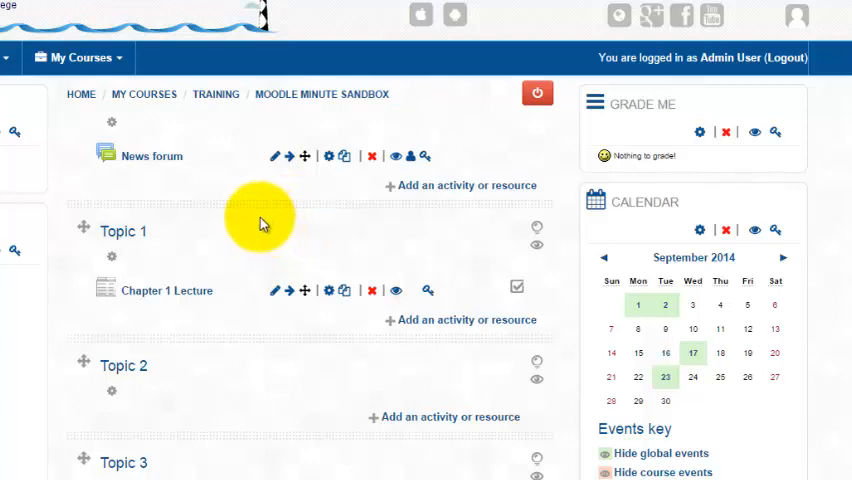
pyautogui.moveTo(140, 318)
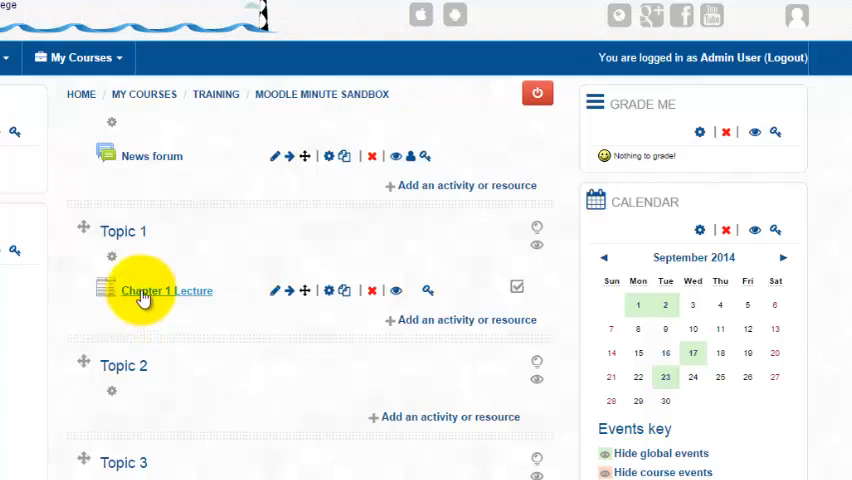
# - Open Chapter 1 Lecture in Topic 1 and view its Lecture Video and Additional Reading tabs
pyautogui.click(166, 291)
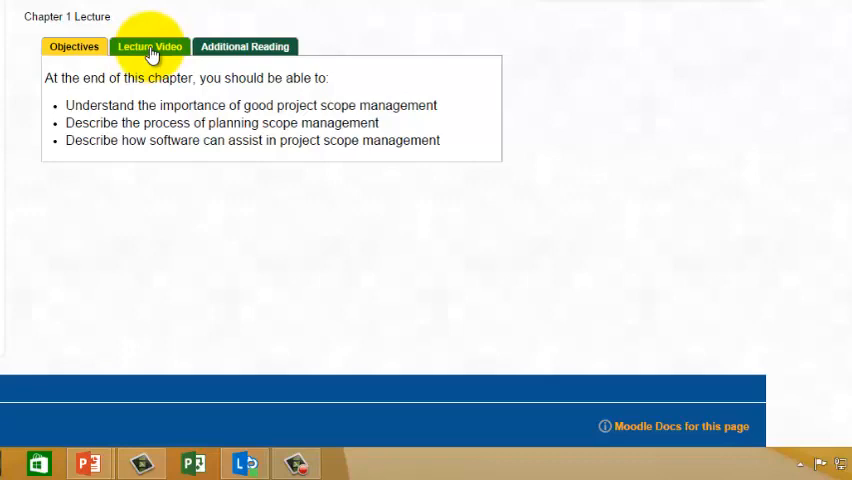
pyautogui.click(245, 46)
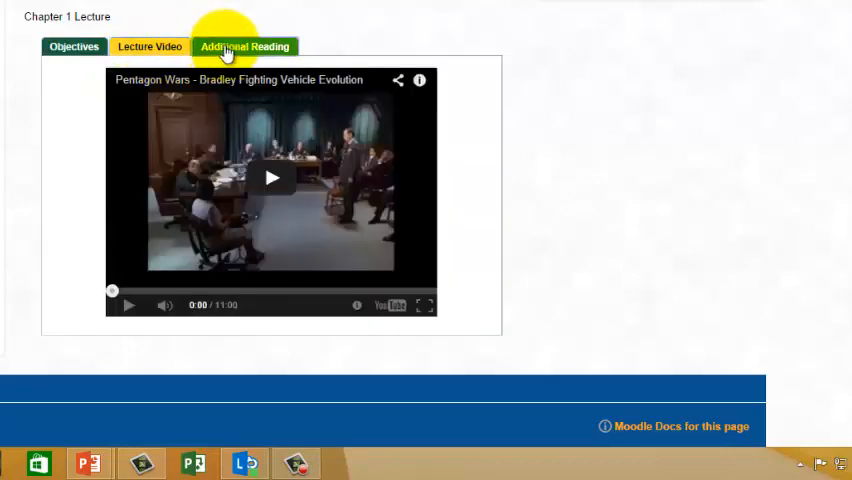
pyautogui.click(245, 46)
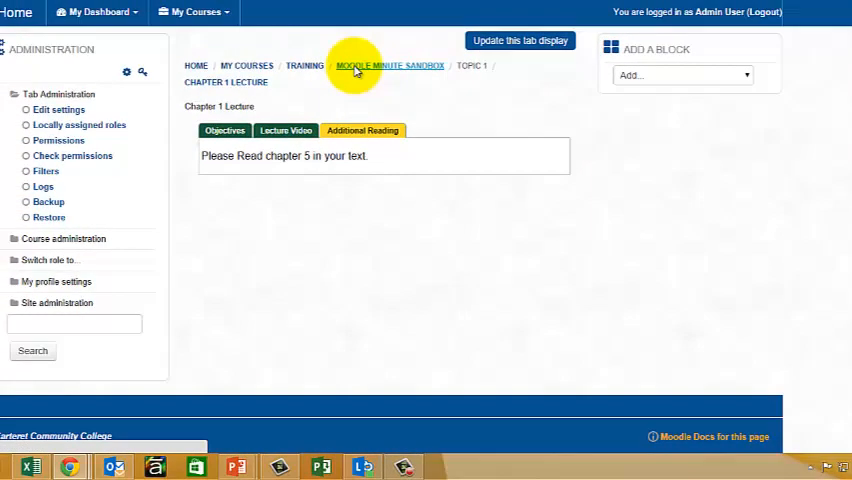
# - From the Moodle Minute Sandbox course, add a Tab display resource to Topic 1
pyautogui.click(389, 65)
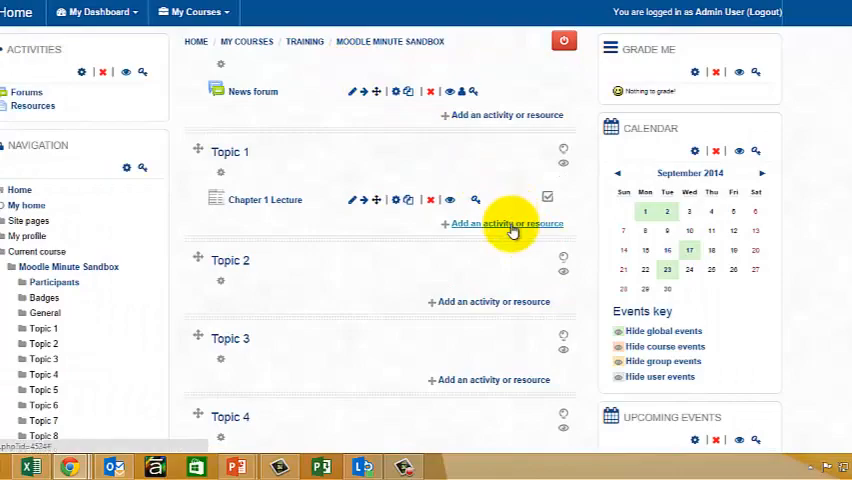
pyautogui.click(506, 223)
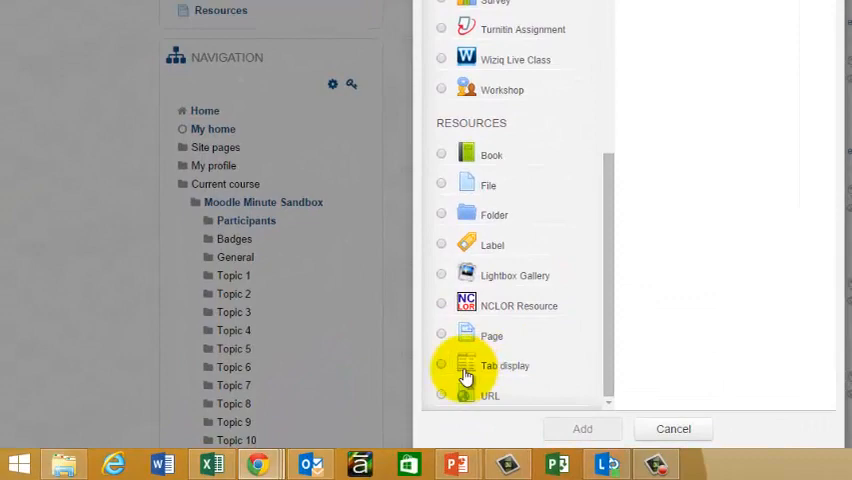
pyautogui.click(441, 365)
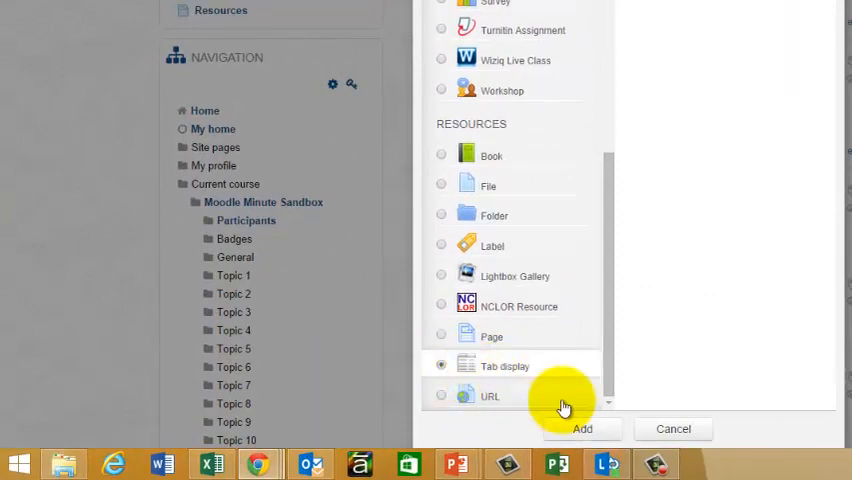
pyautogui.click(582, 428)
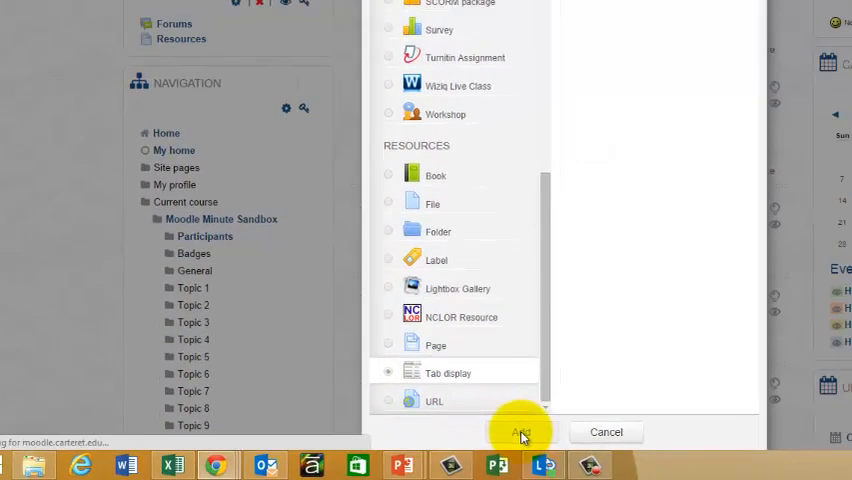
# - Enter 'Chapter 2 Lecture' as the Tab display name and scroll down the form
pyautogui.click(520, 431)
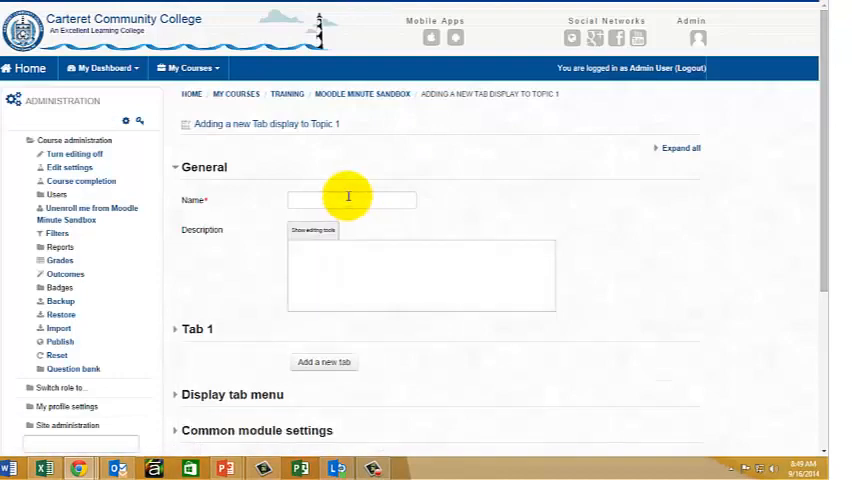
pyautogui.scroll(-3)
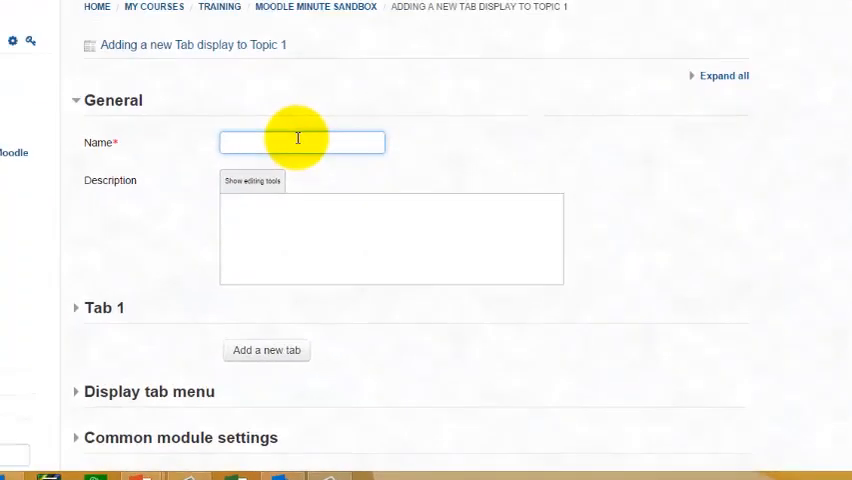
pyautogui.write('Chapter 2 Lecture')
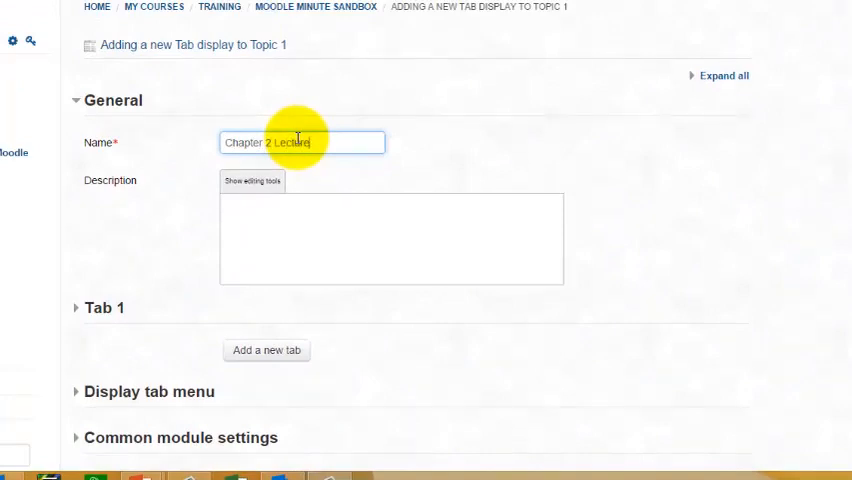
pyautogui.scroll(-3)
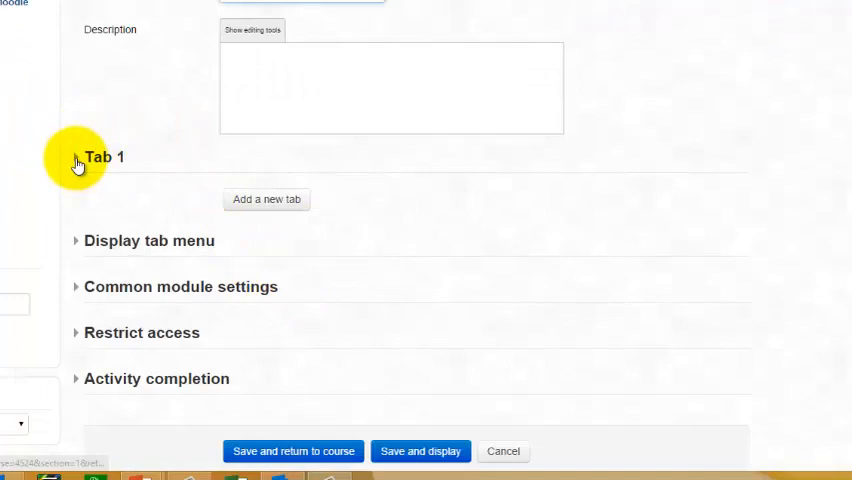
# - Expand the Tab 1 section and select its Embed a Web page field
pyautogui.click(76, 160)
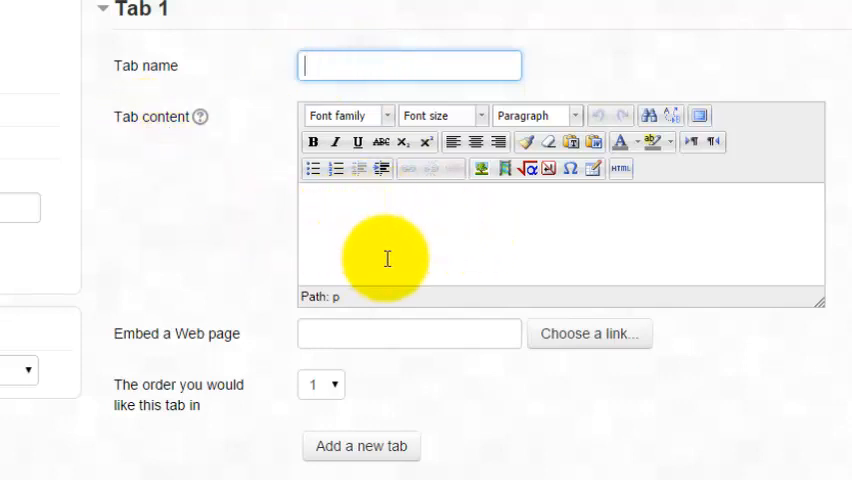
pyautogui.moveTo(108, 338)
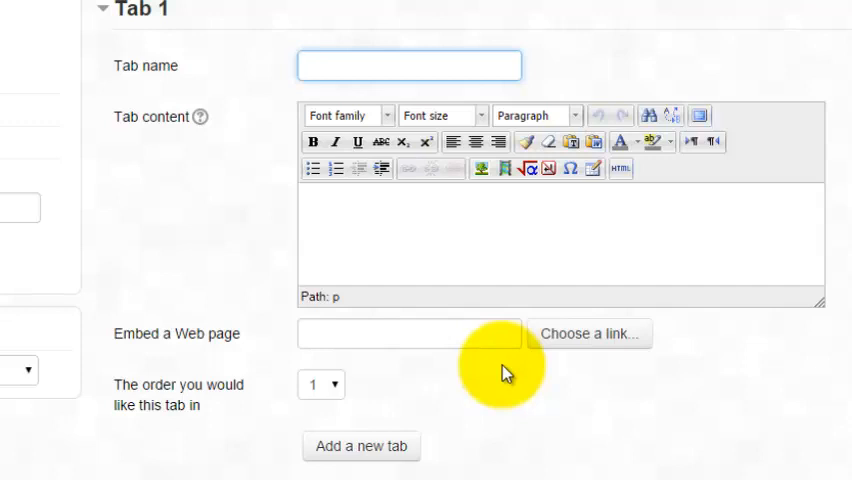
pyautogui.moveTo(352, 322)
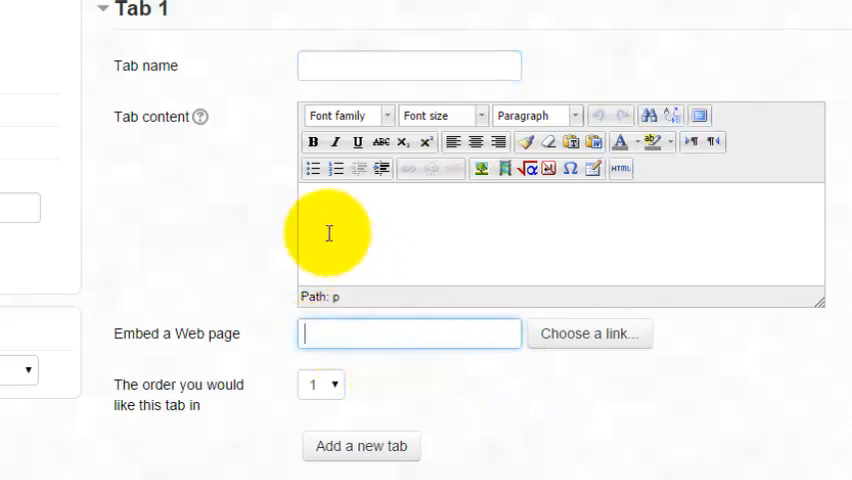
pyautogui.moveTo(355, 231)
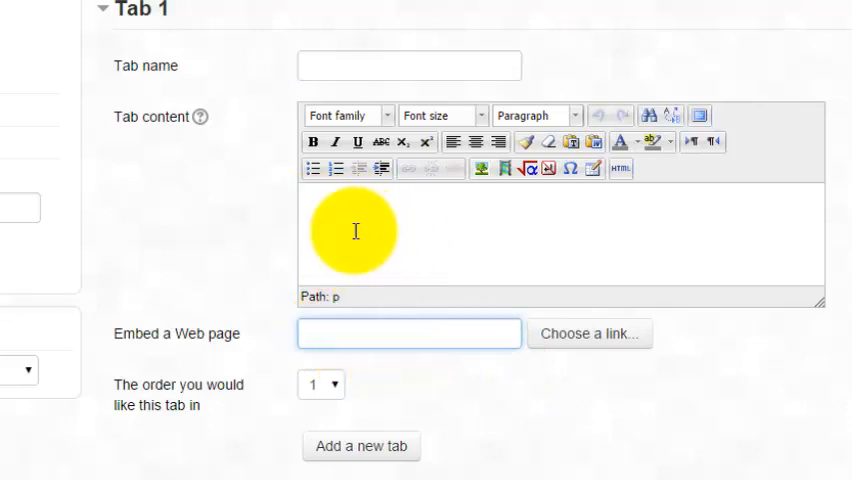
pyautogui.click(408, 333)
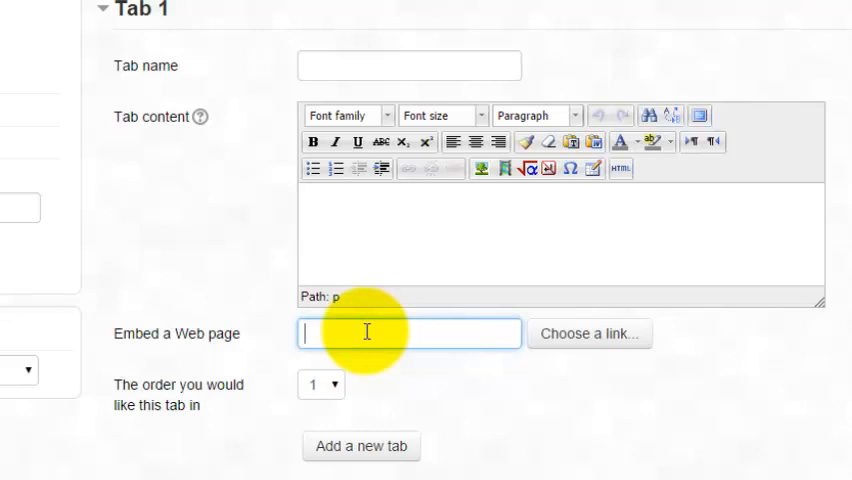
pyautogui.moveTo(245, 340)
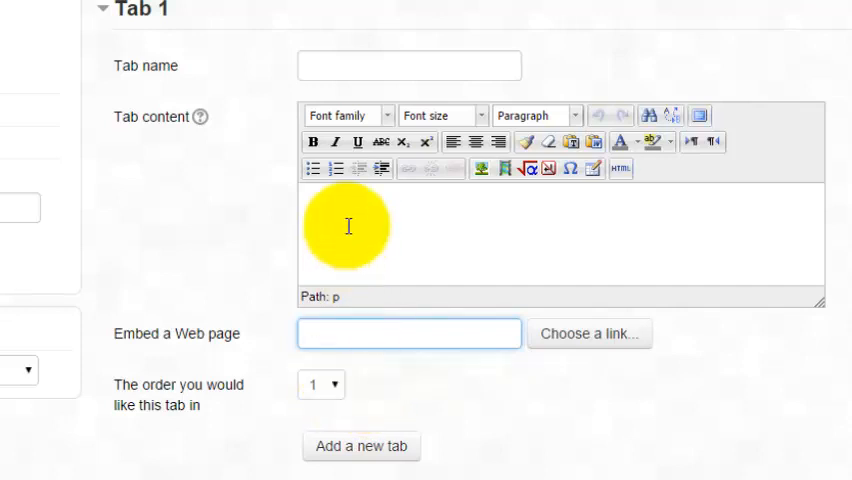
# - Name Tab 1 'Objectives' with placeholder content saying content goes here
pyautogui.write('O')
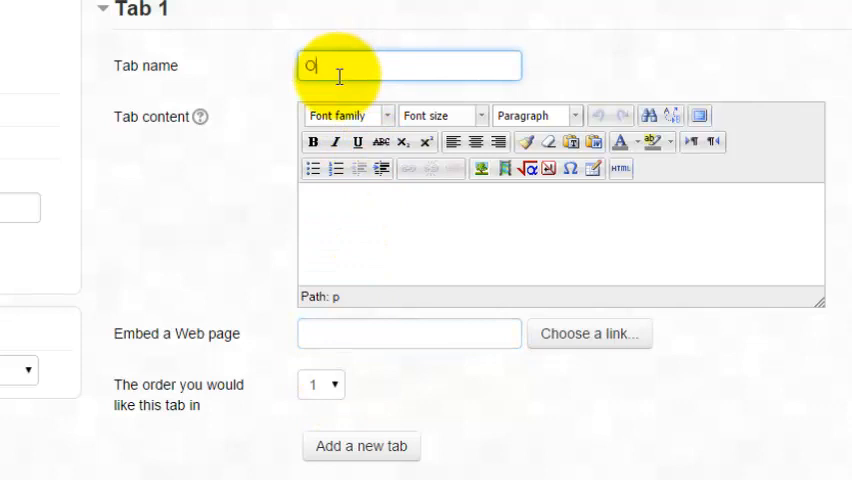
pyautogui.write('bjectives')
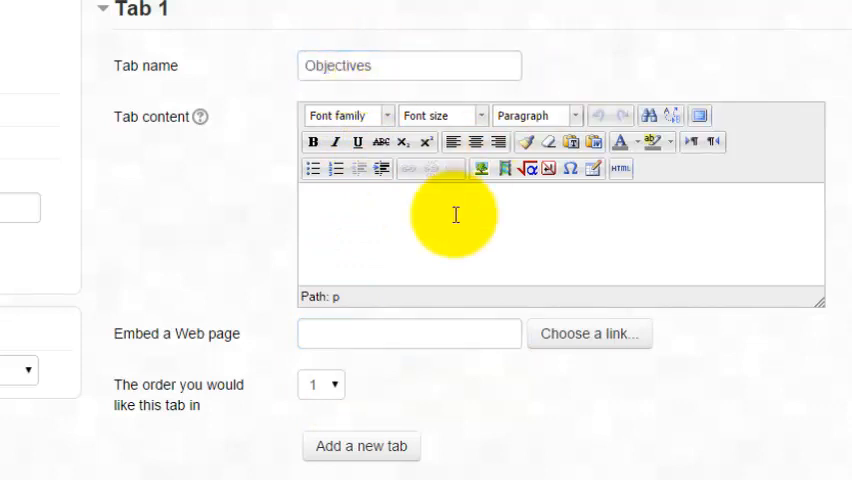
pyautogui.write('content g')
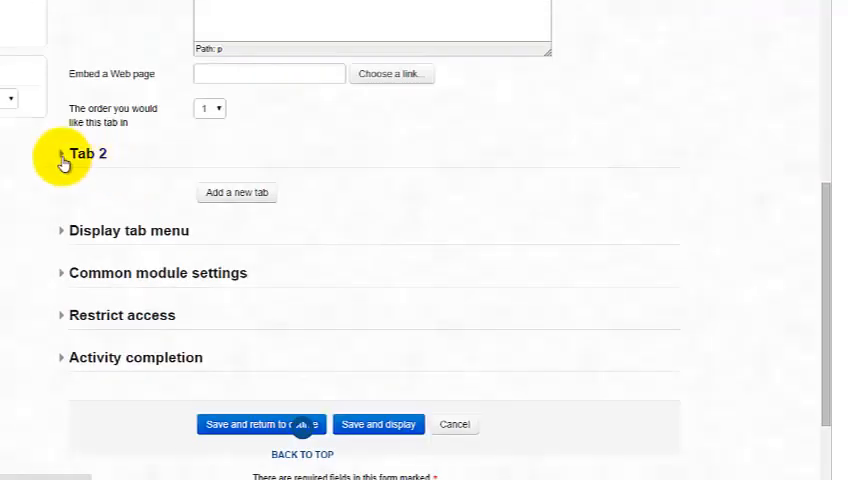
# - Name Tab 2 'Lecture Video' and insert the YouTube video URL as a link
pyautogui.click(61, 153)
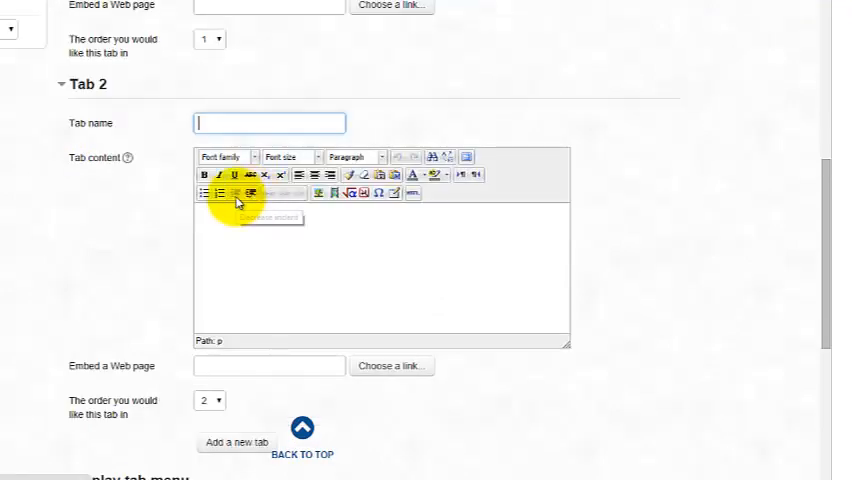
pyautogui.write('Lecture V')
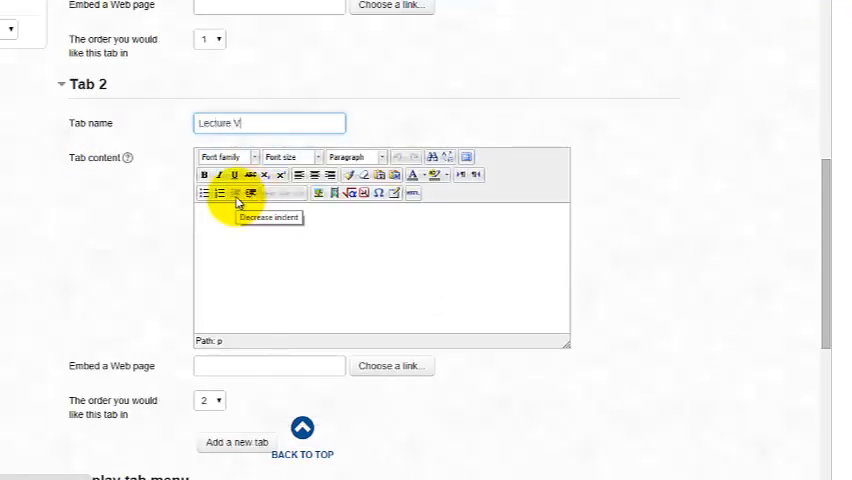
pyautogui.write('ideo')
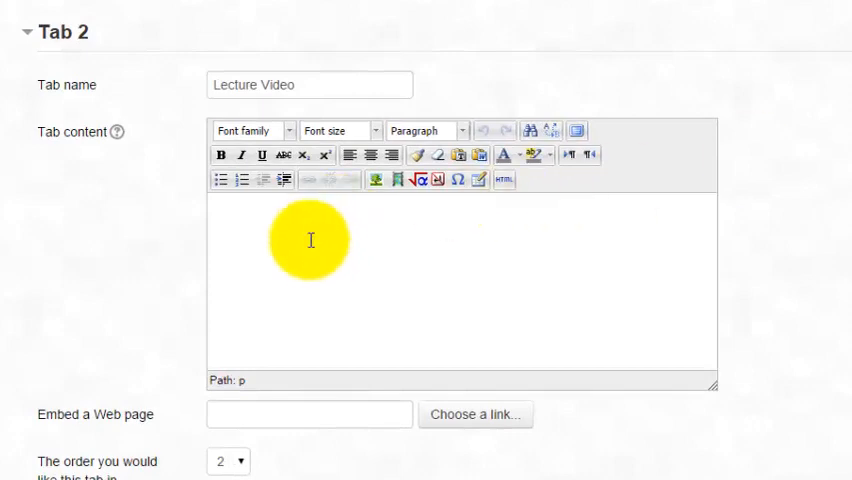
pyautogui.click(311, 235)
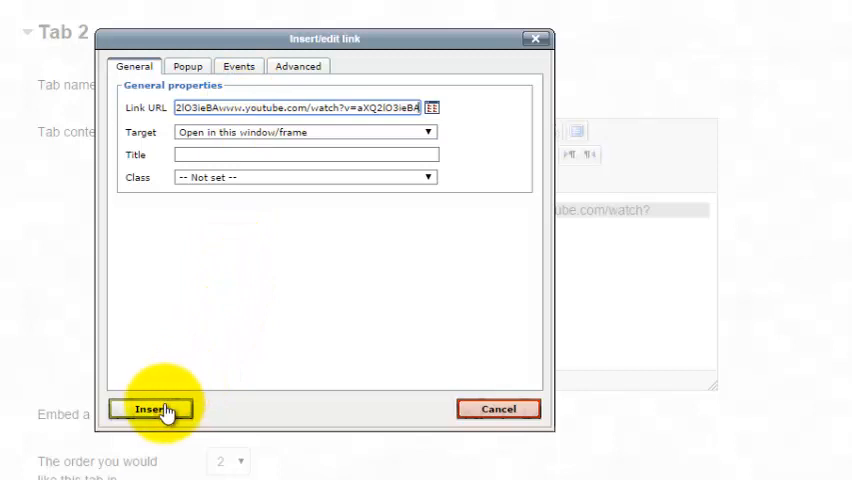
pyautogui.click(149, 409)
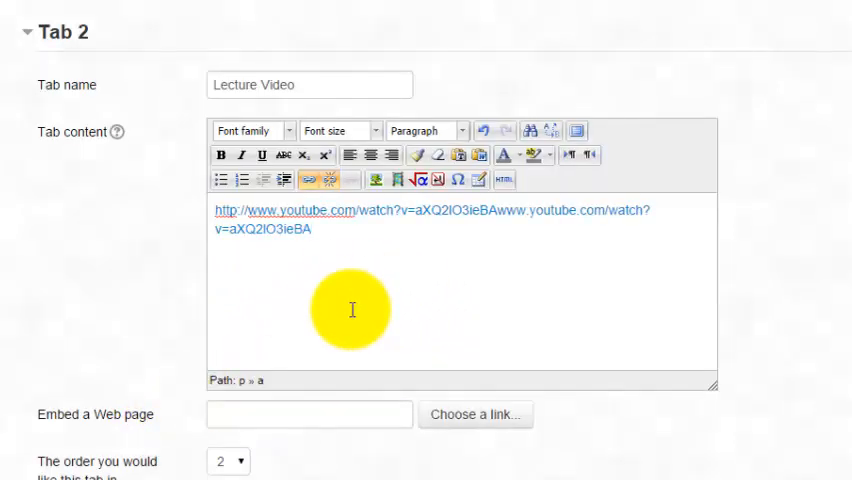
pyautogui.scroll(-3)
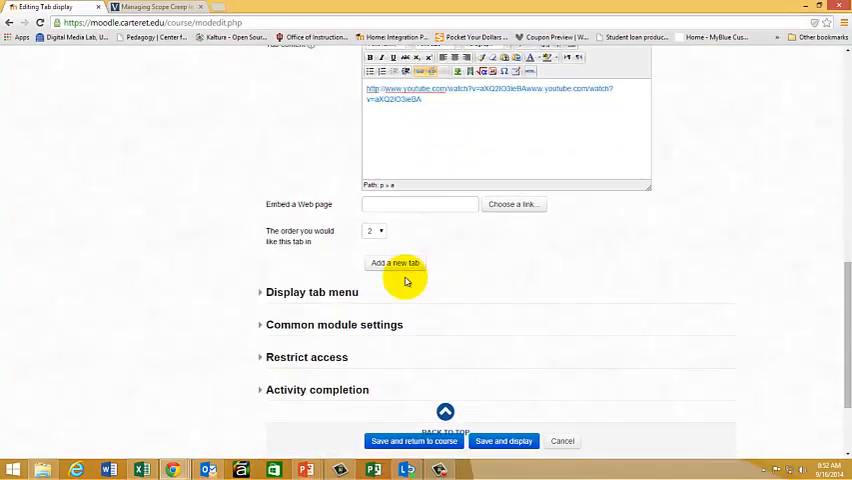
# - Add a third tab and start naming it 'Web' with its content
pyautogui.click(394, 263)
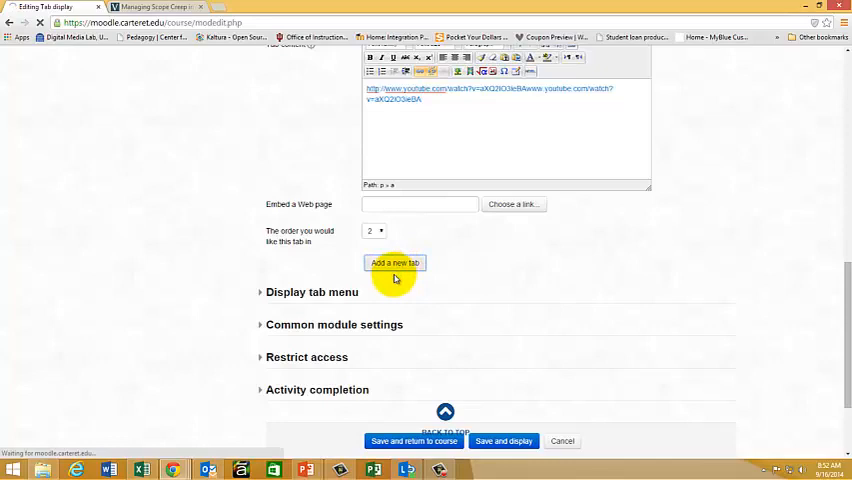
pyautogui.click(394, 263)
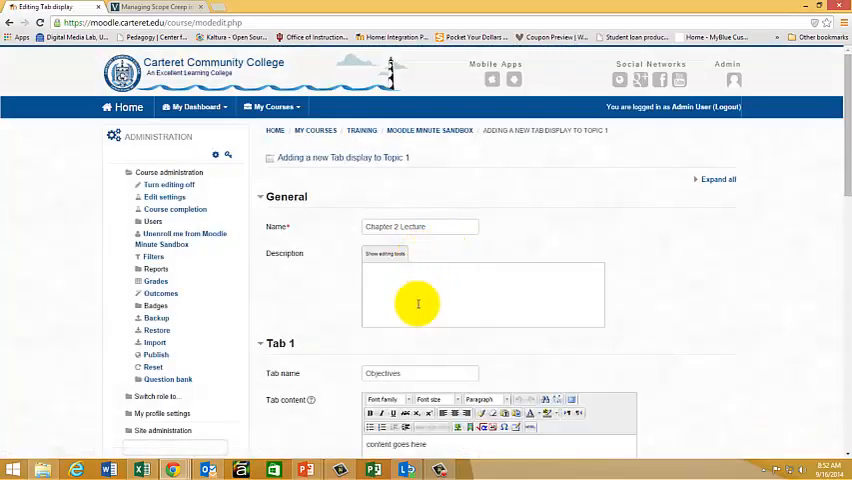
pyautogui.scroll(-3)
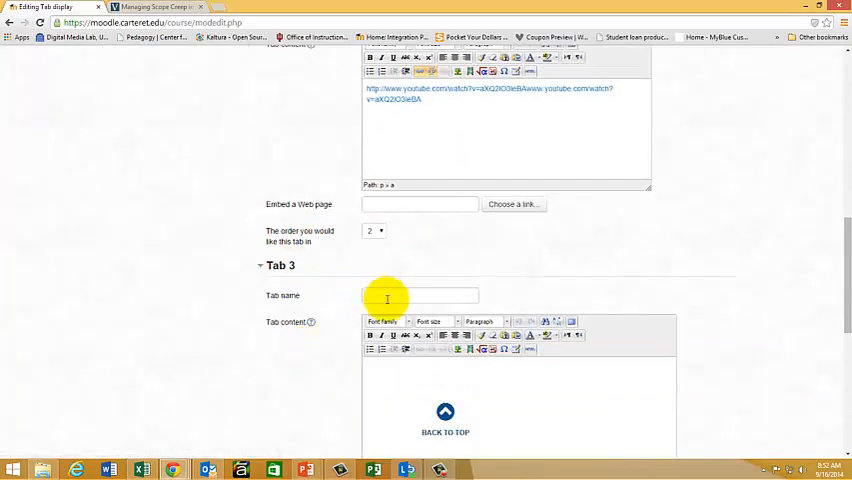
pyautogui.write('Web')
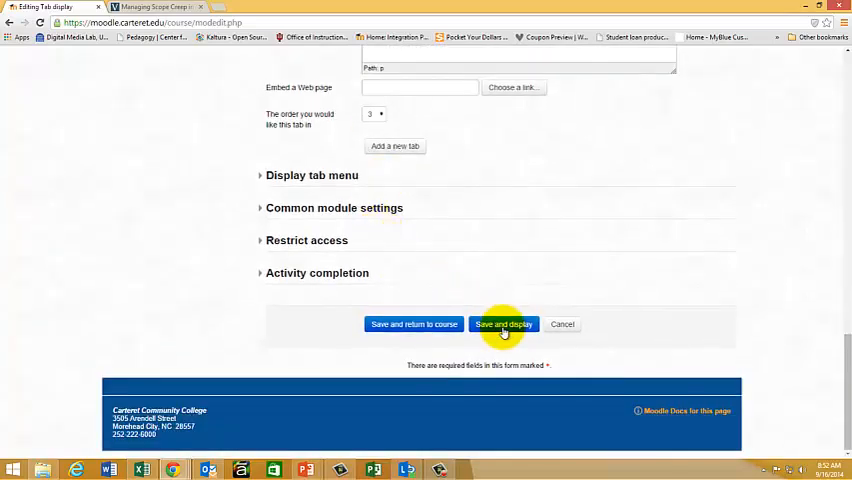
# - Save and display Chapter 2 Lecture, then check the Lecture Video and Web Resources tabs
pyautogui.click(504, 324)
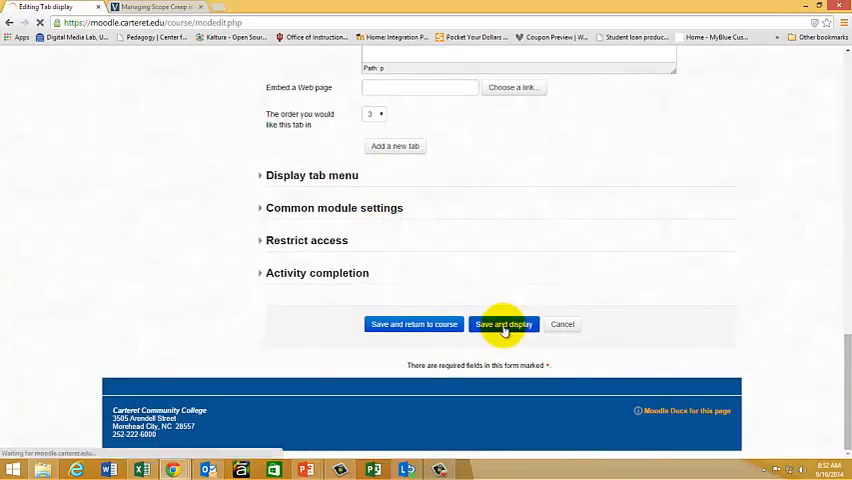
pyautogui.click(504, 324)
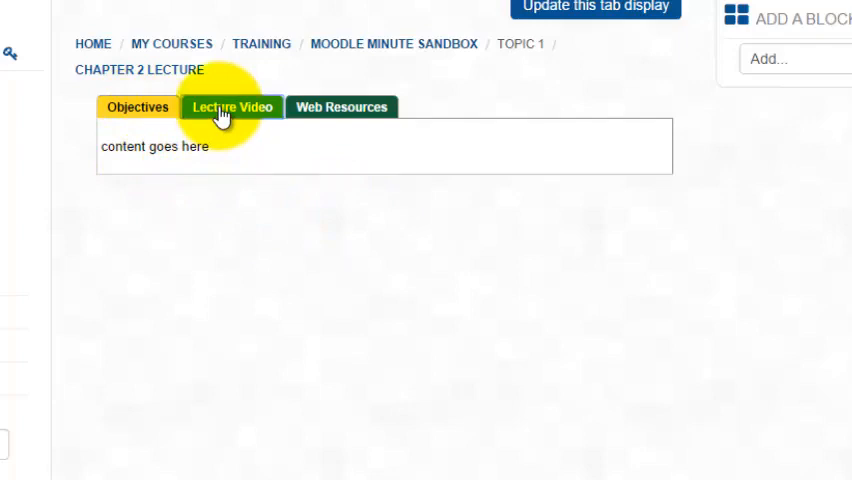
pyautogui.click(231, 107)
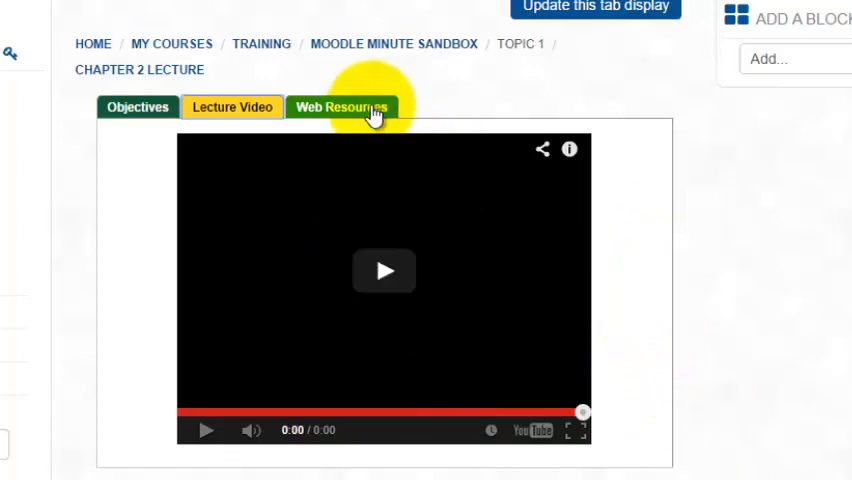
pyautogui.click(341, 106)
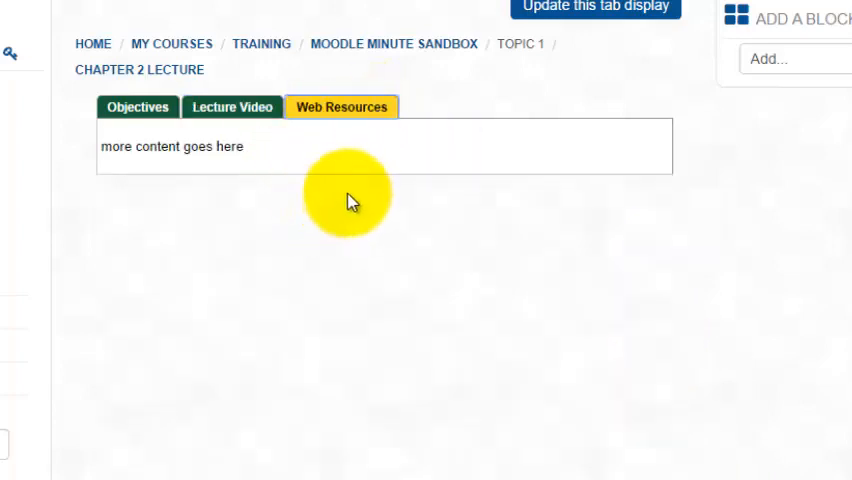
pyautogui.moveTo(390, 185)
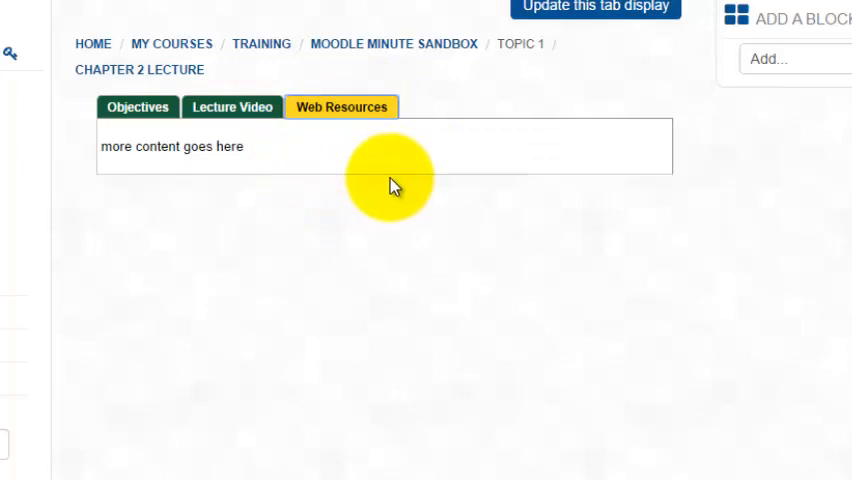